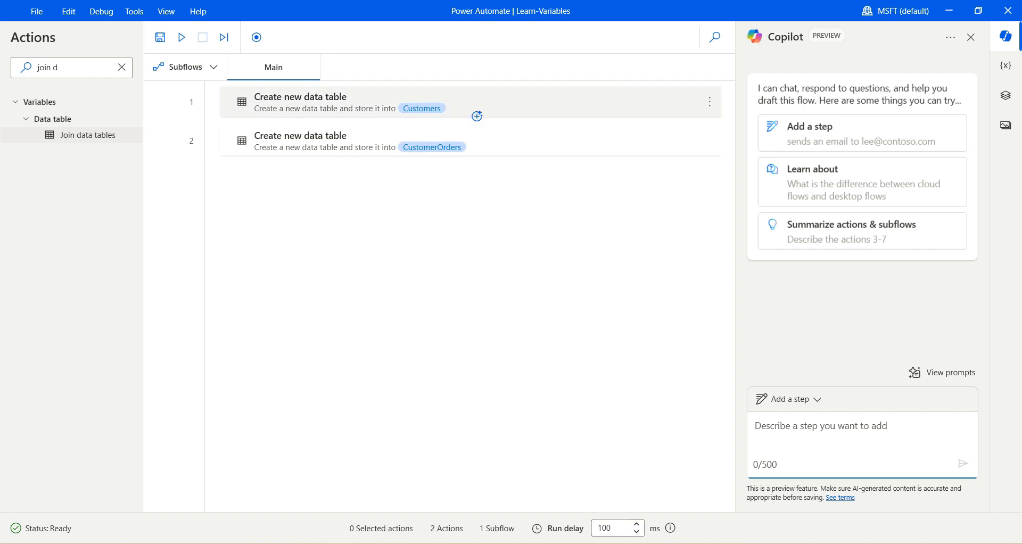
Review the Customers table's three rows, then open the CustomerOrders table's 3-row settings.
double_click(300, 101)
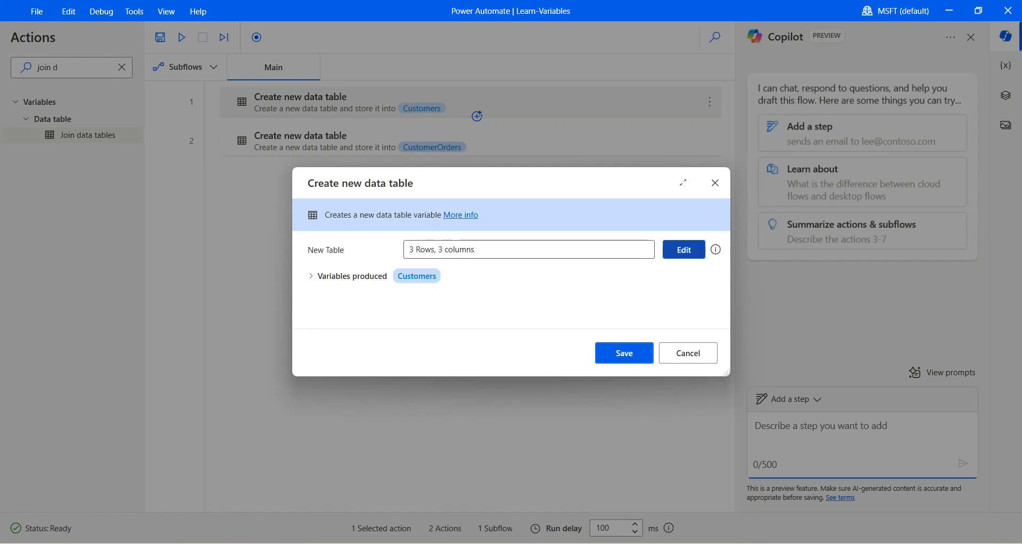
click(683, 249)
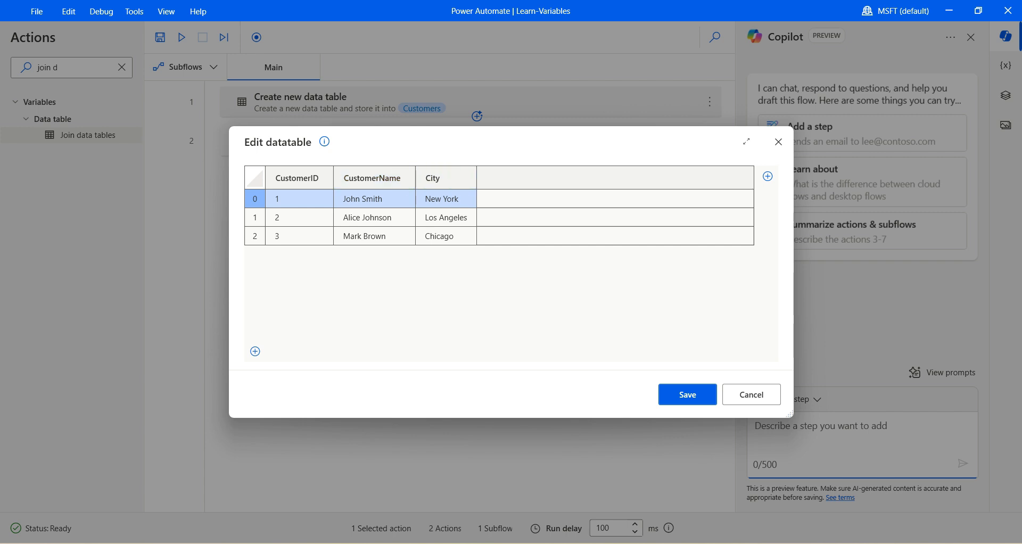
click(686, 394)
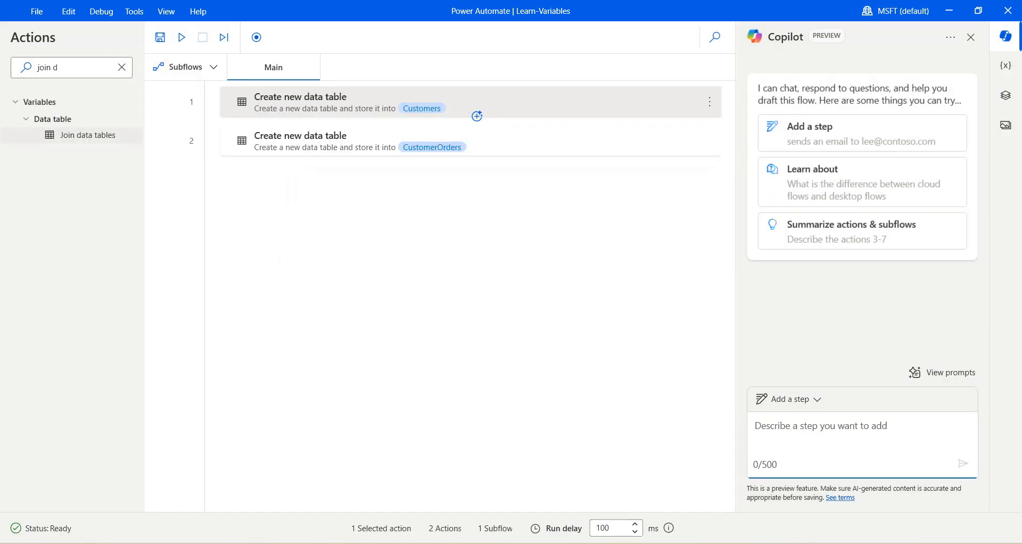
double_click(300, 140)
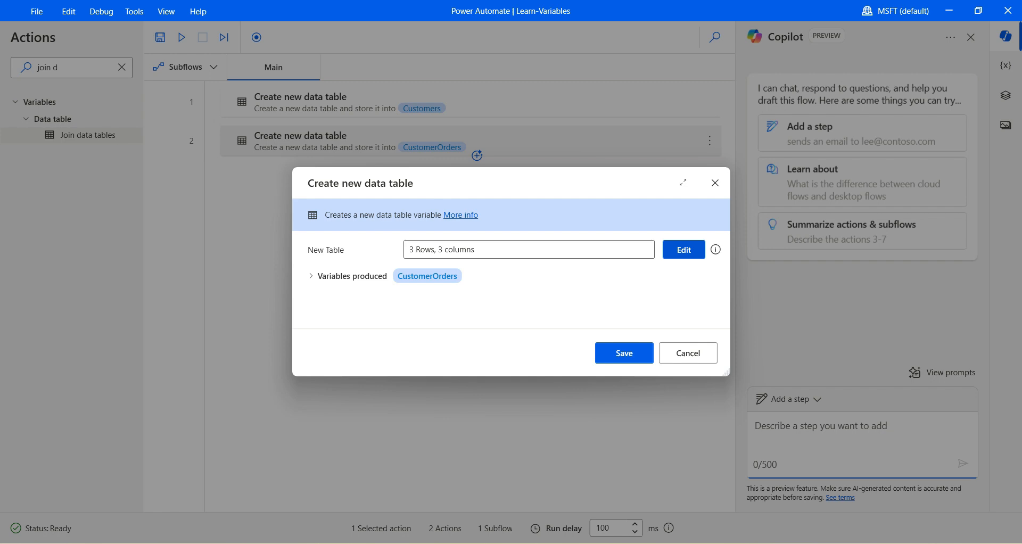
click(683, 249)
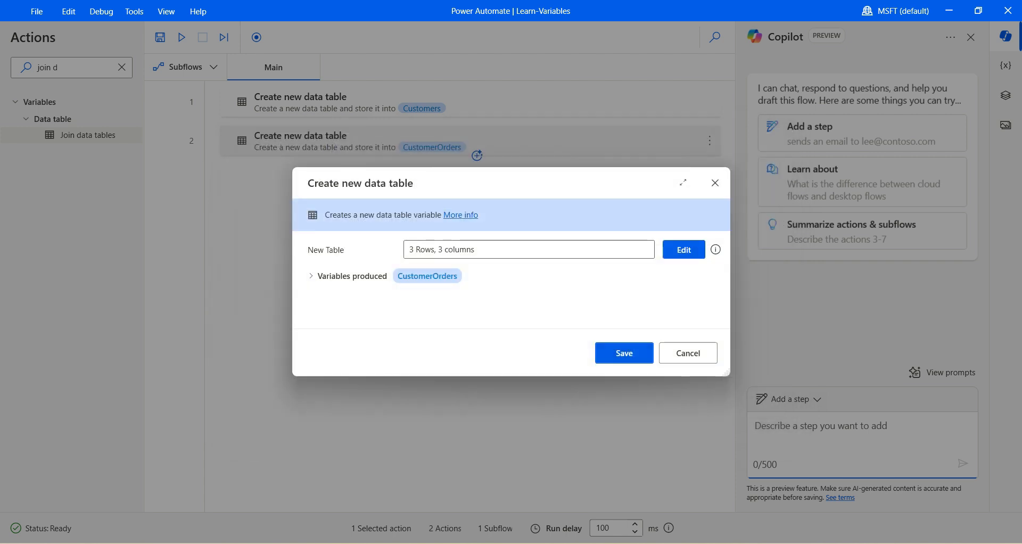
Close CustomerOrders and add a Join data tables step with %Customers% as first table.
click(687, 353)
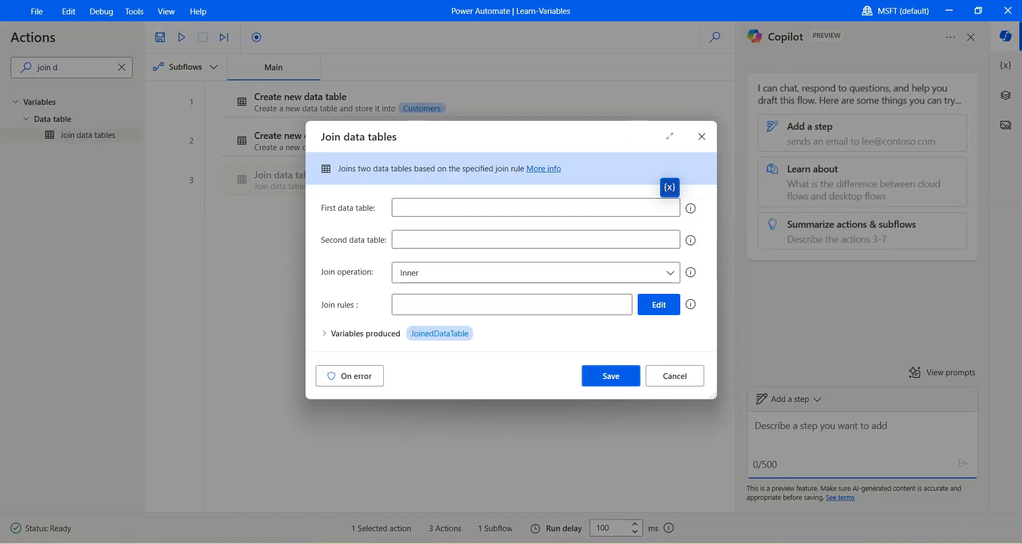
text(%CustomerOrders%)
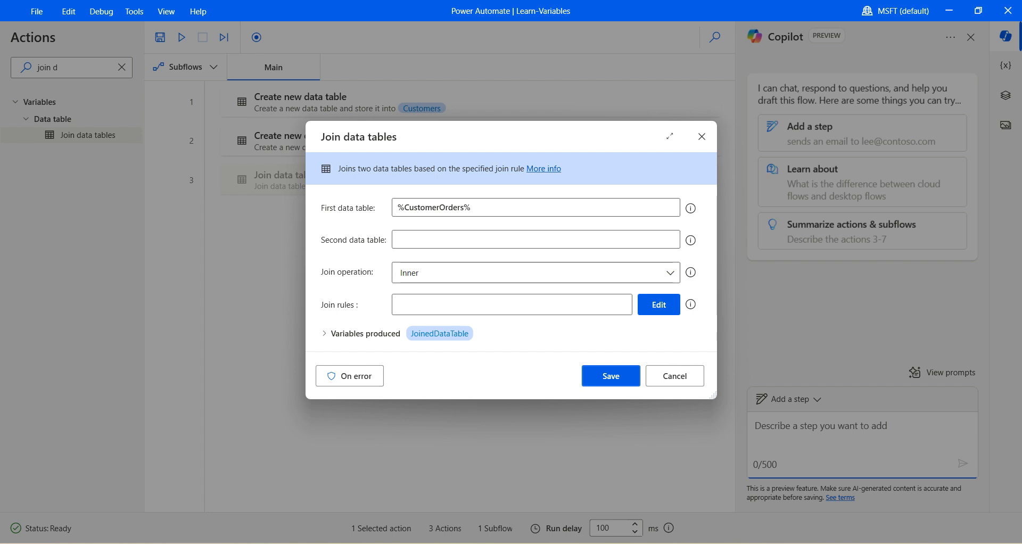
click(669, 219)
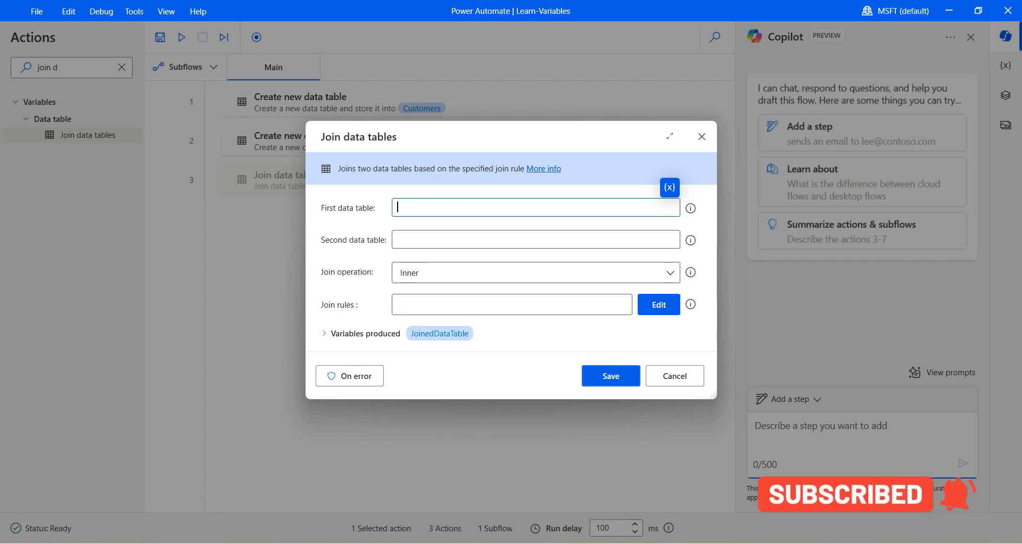
click(670, 187)
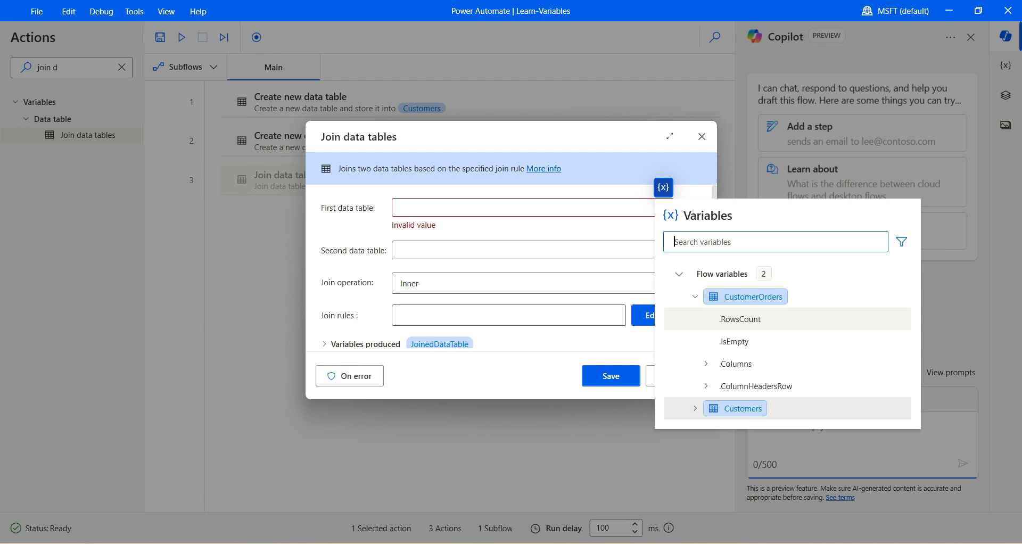
click(741, 408)
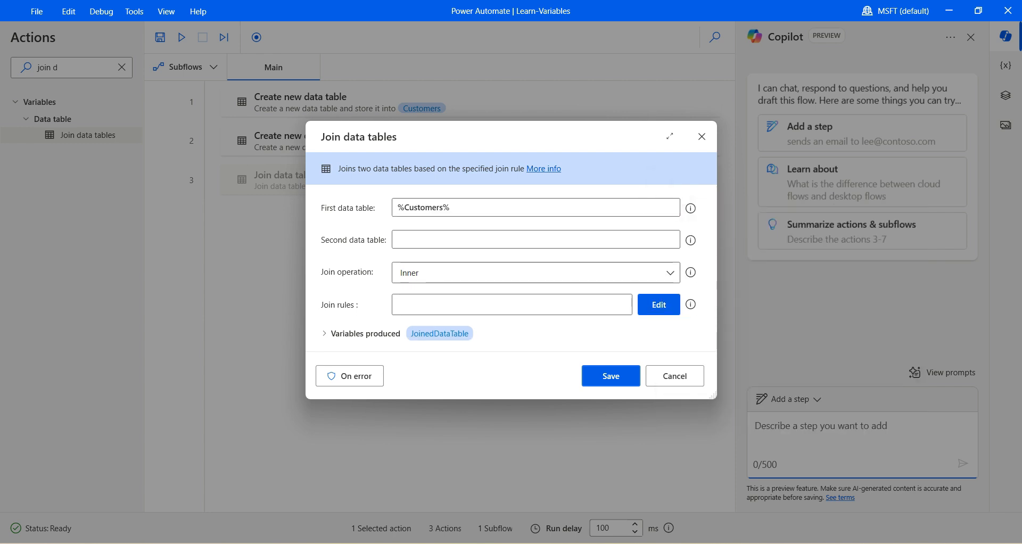
Set %CustomerOrders% as the second table, keep Inner join, and open the join rules.
click(670, 220)
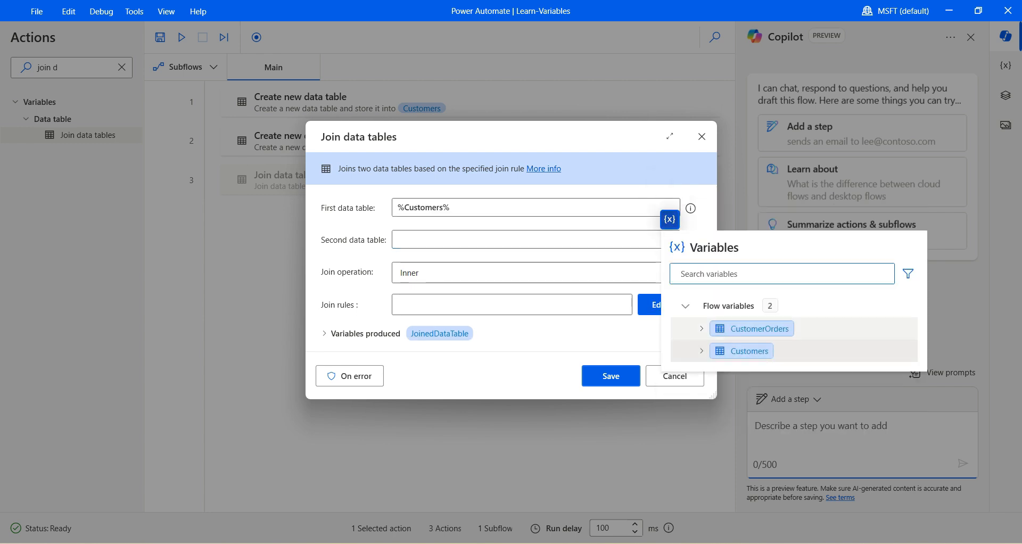
click(535, 273)
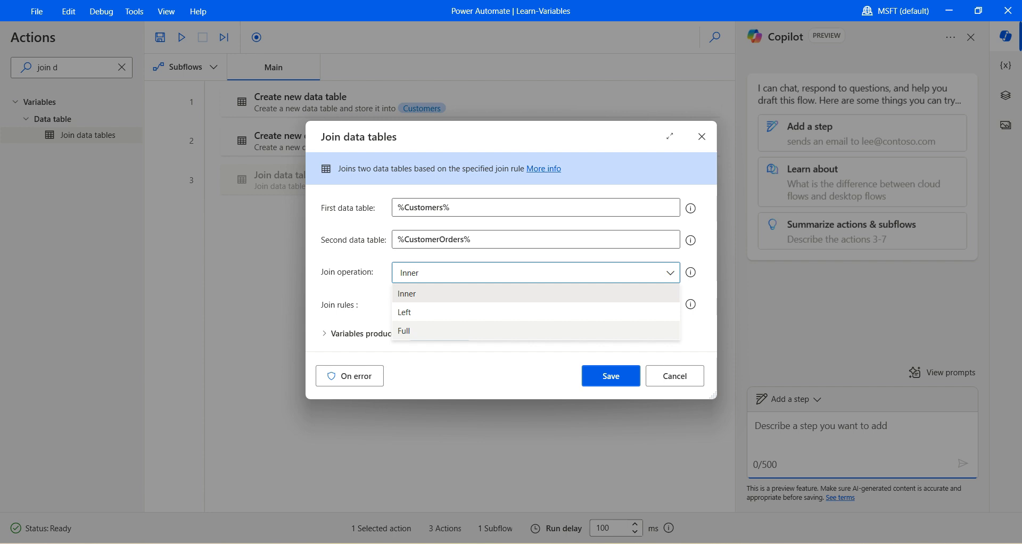
click(406, 294)
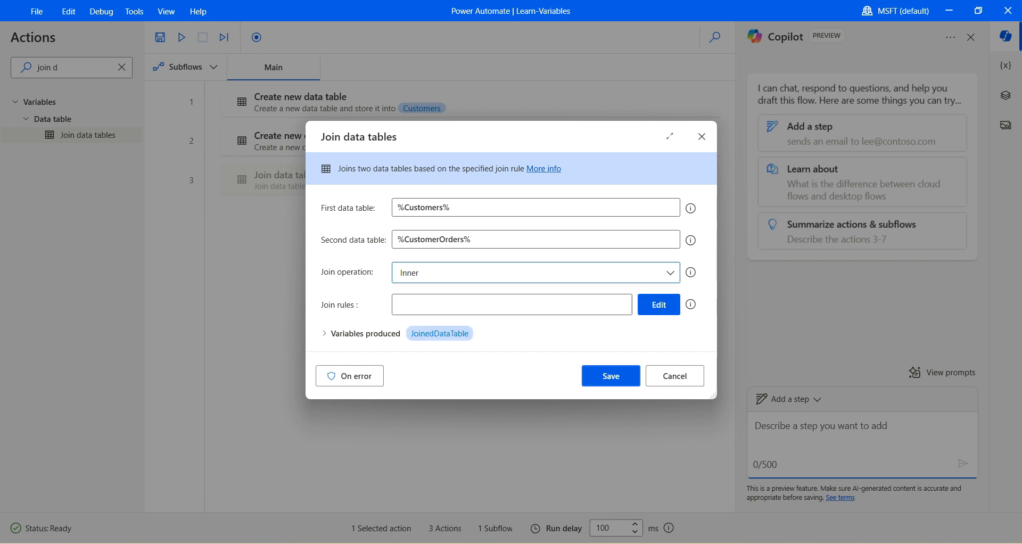
click(658, 305)
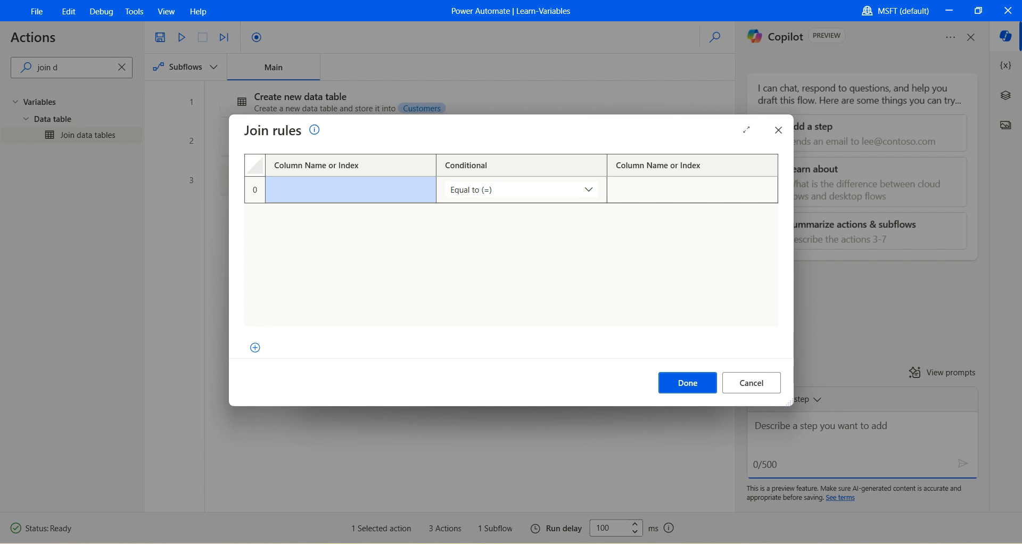
Add the join rule [CustomerID] = [CustomerID] and save the inner join step.
click(350, 189)
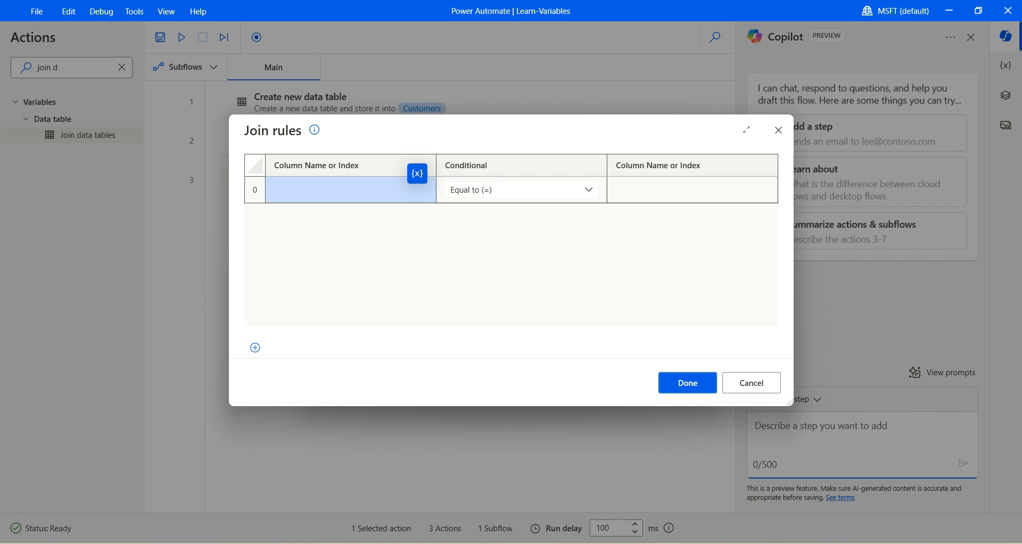
text(CustomerID)
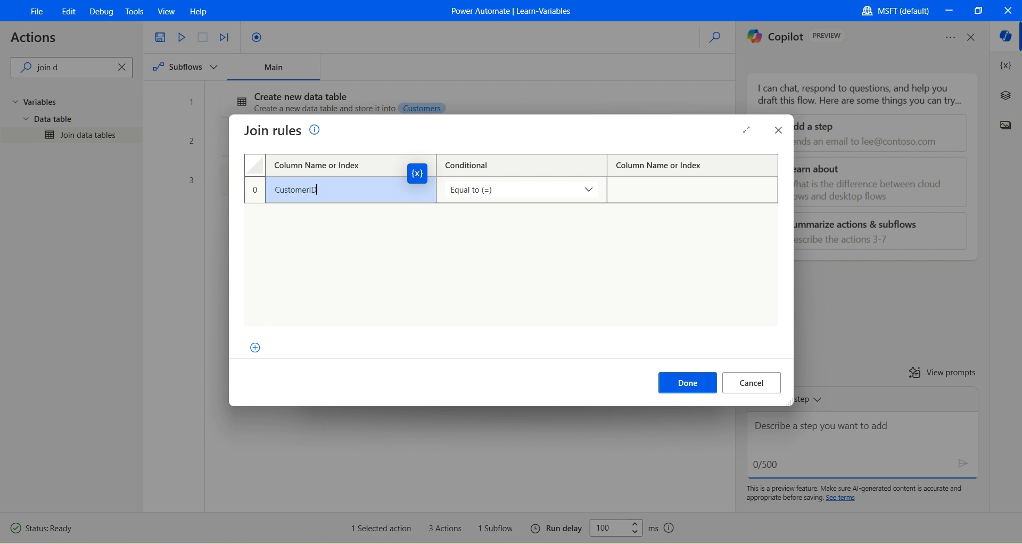
click(691, 189)
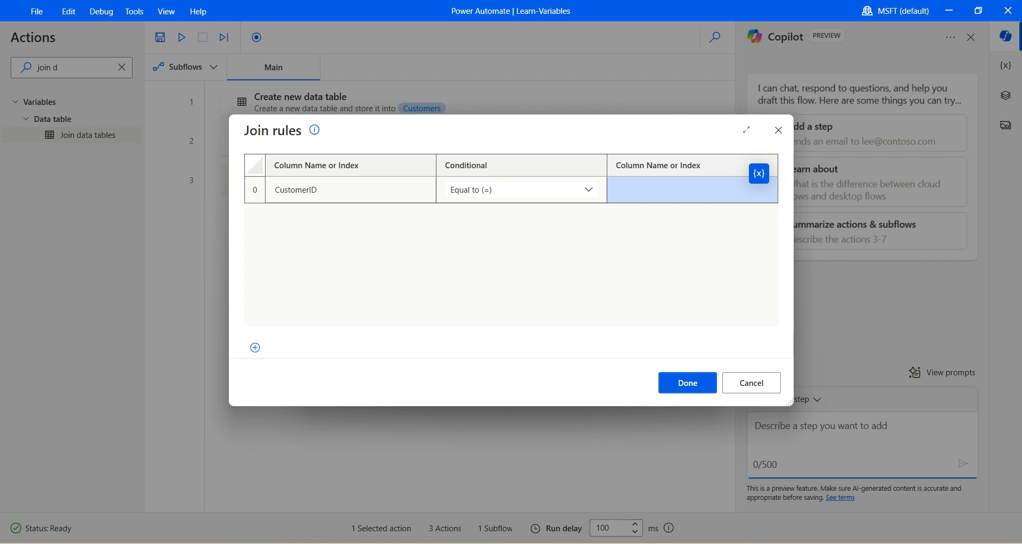
text(CustomerID)
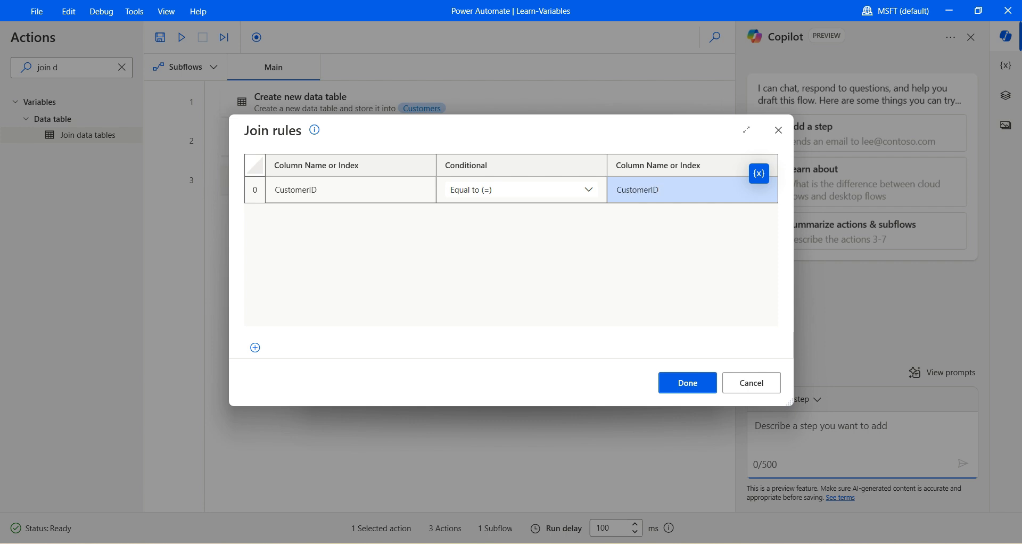
click(686, 383)
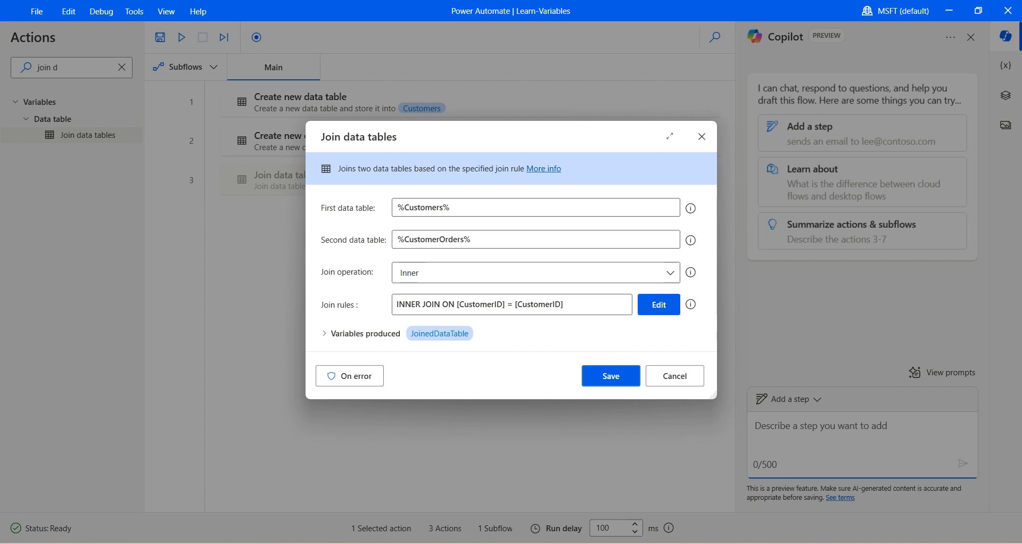
click(610, 376)
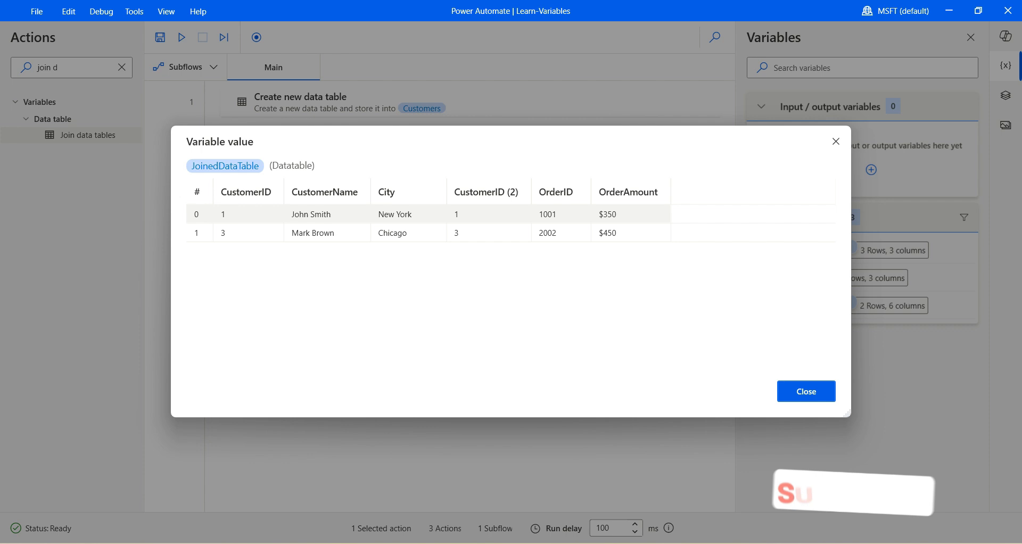
Close the JoinedDataTable preview showing matched customers John Smith and Mark Brown.
click(806, 390)
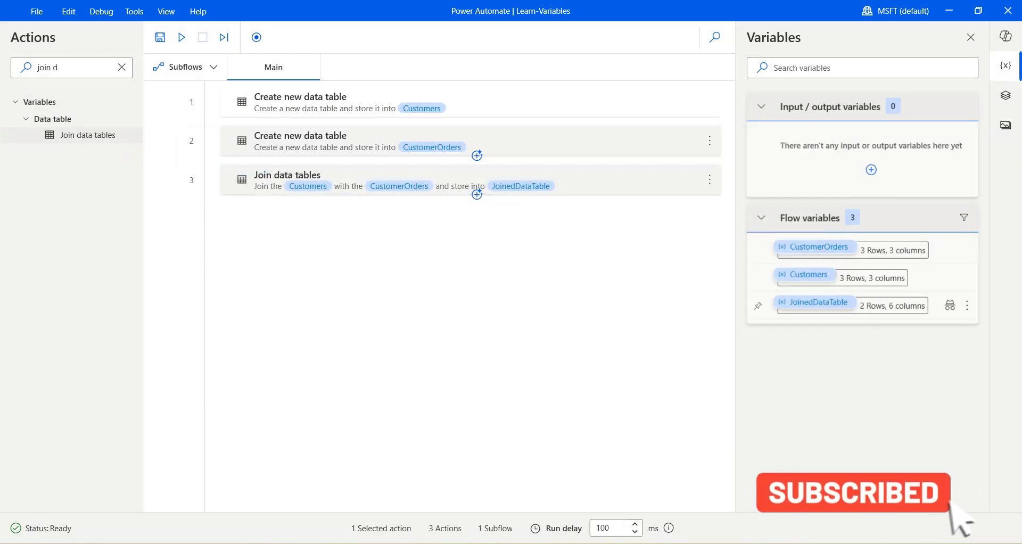
double_click(299, 102)
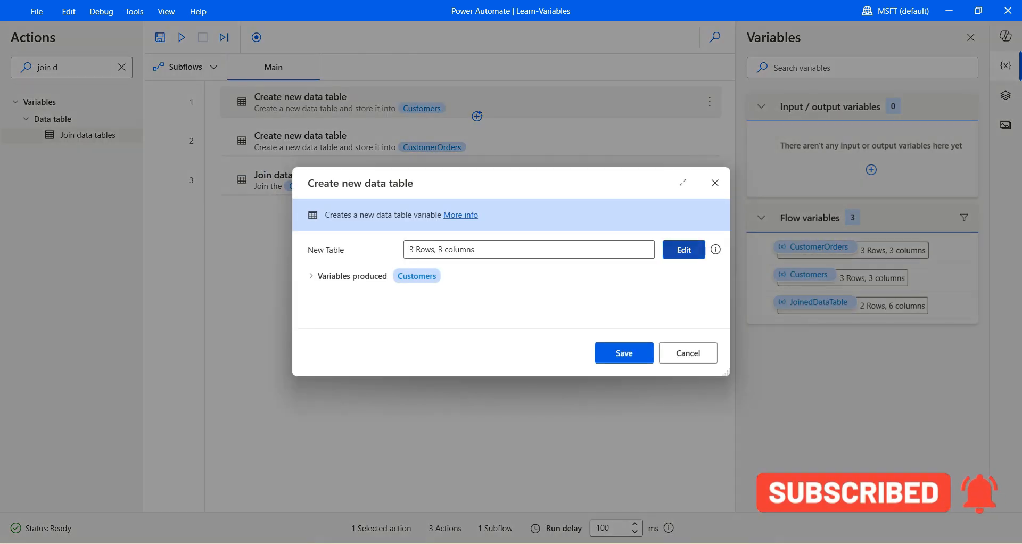
click(683, 250)
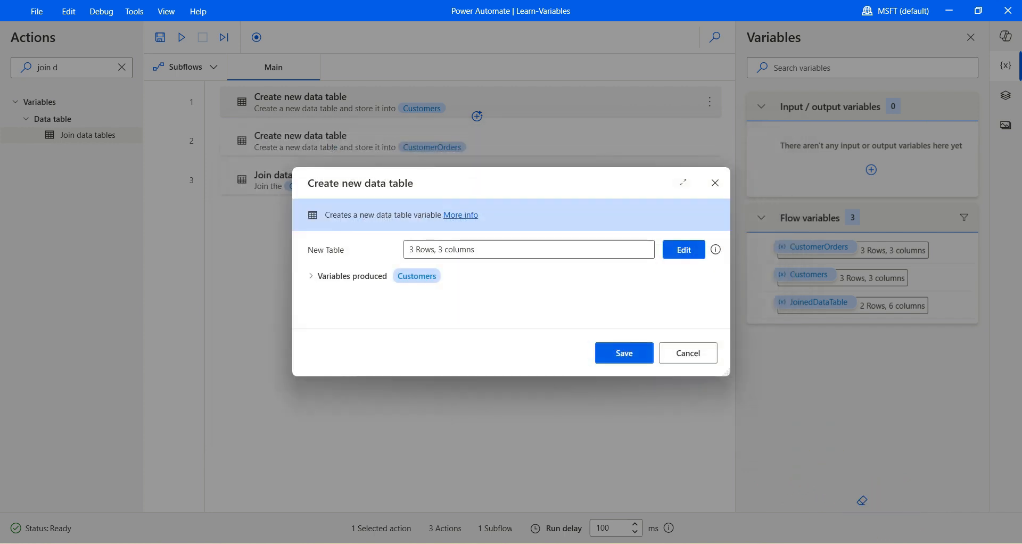
click(687, 353)
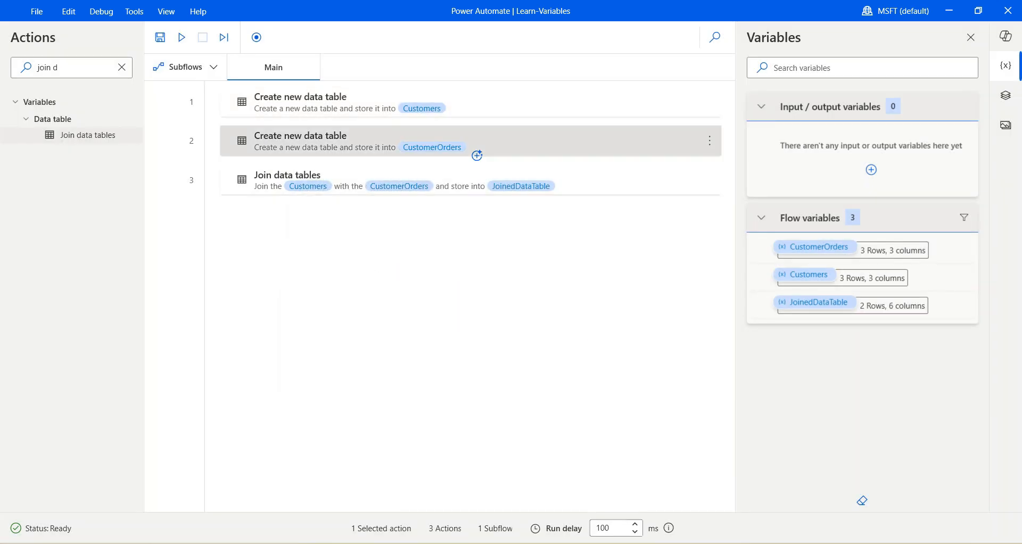
double_click(300, 141)
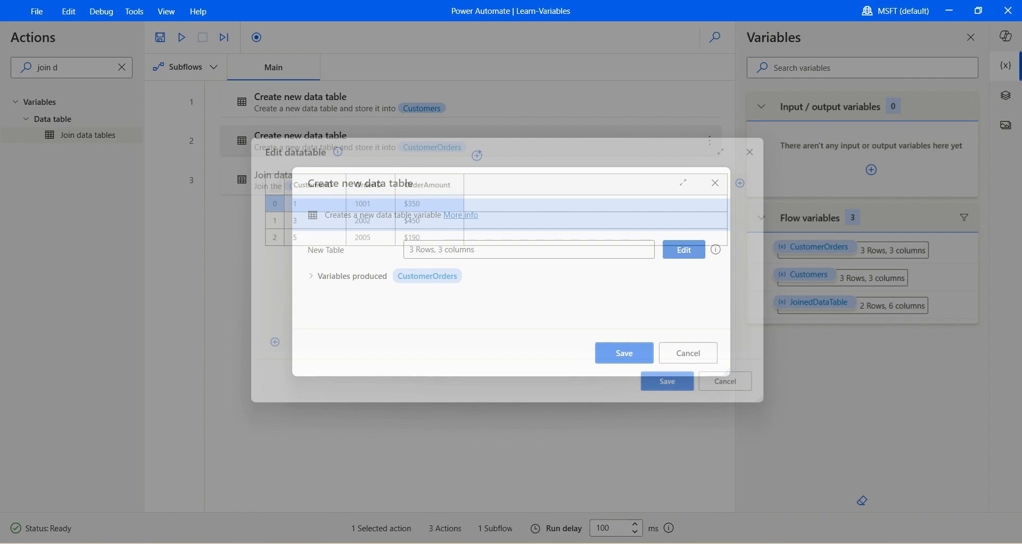
click(687, 352)
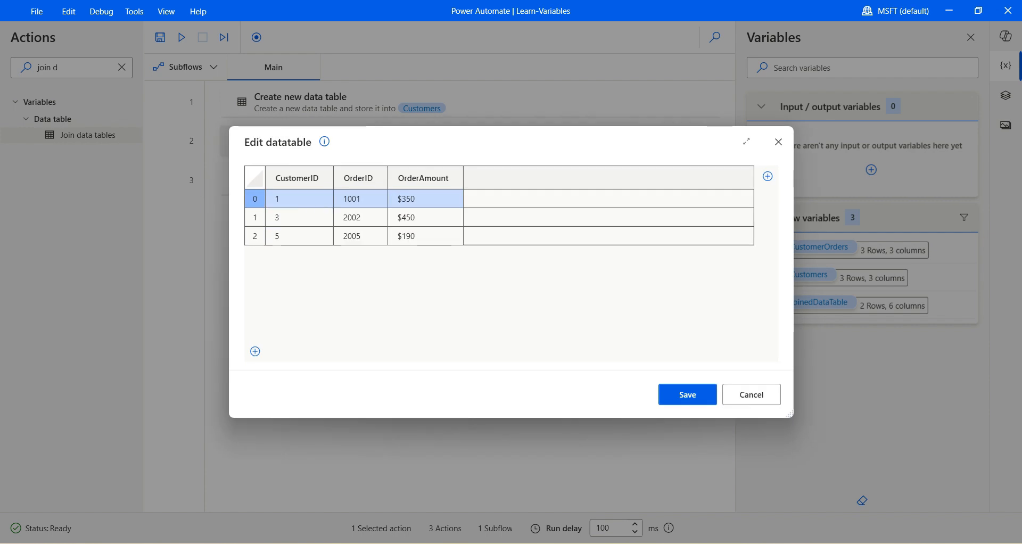
click(299, 217)
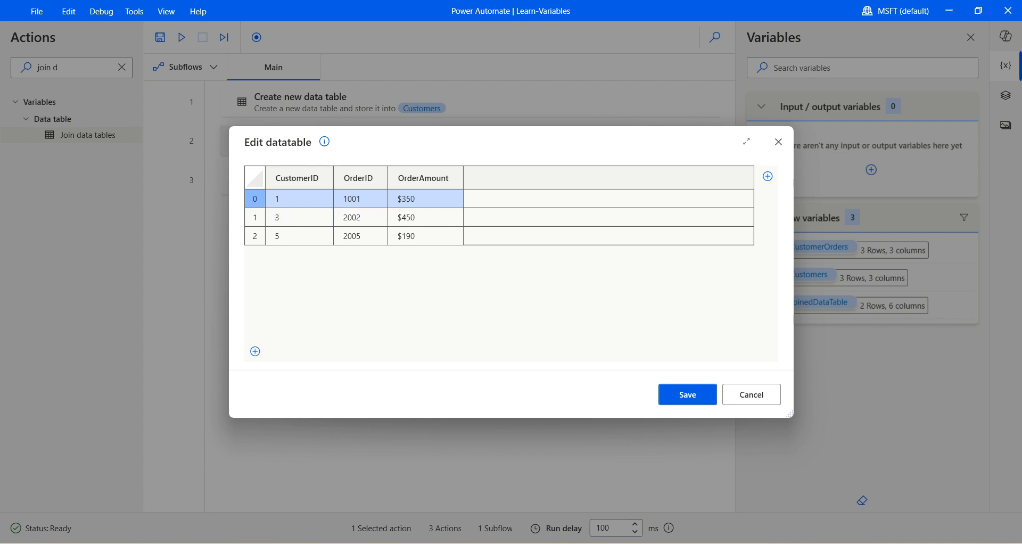
click(299, 217)
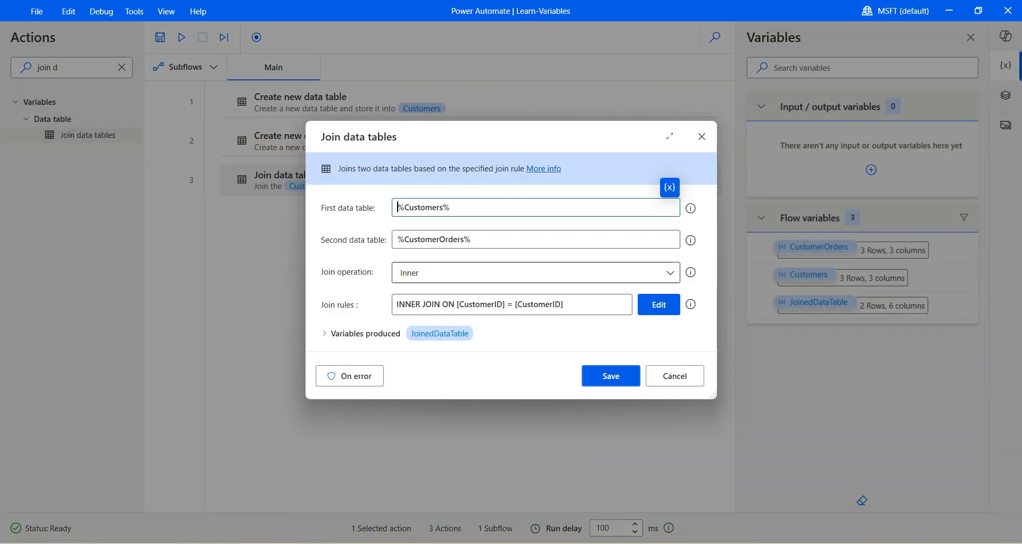
click(325, 333)
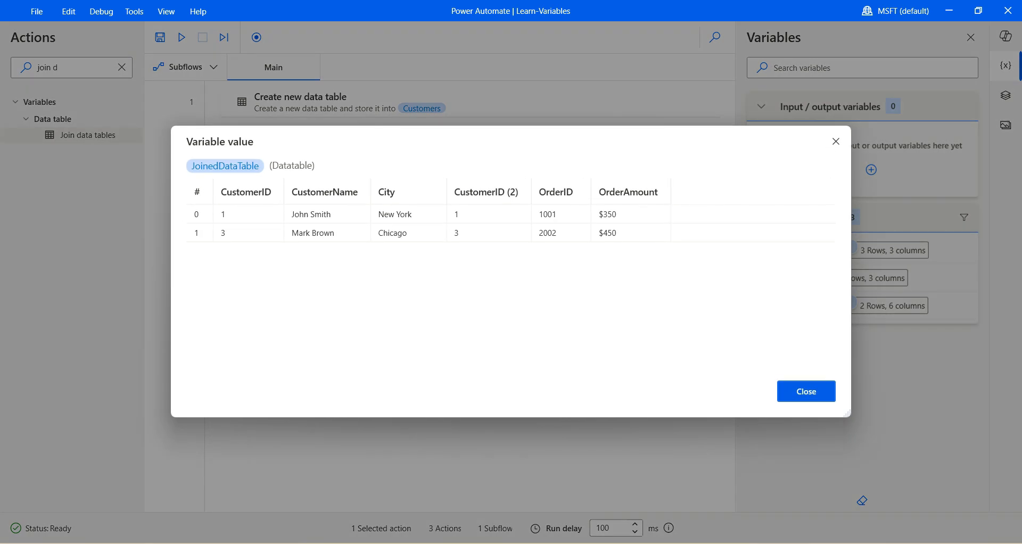
click(806, 391)
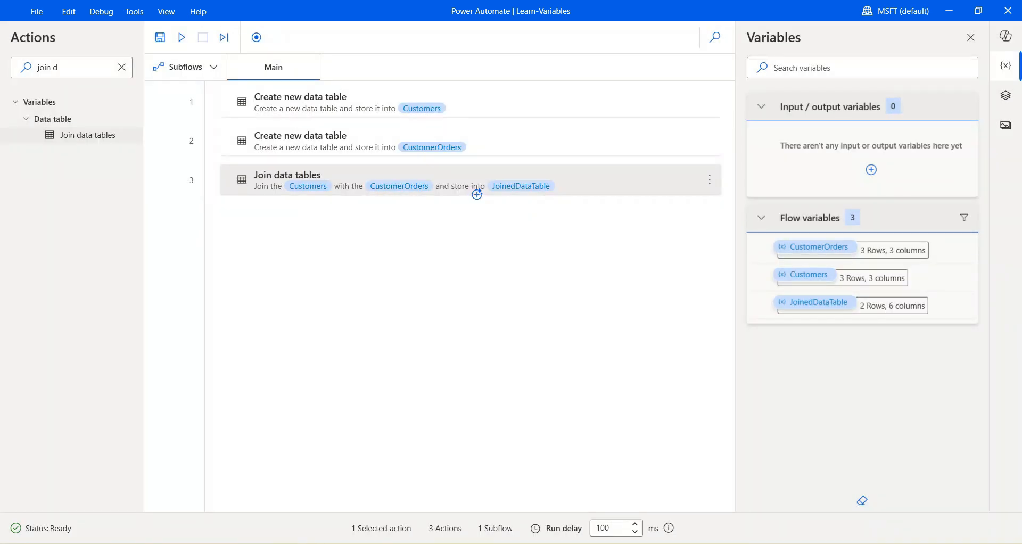
Rerun the flow with the Left join operation applied.
click(181, 37)
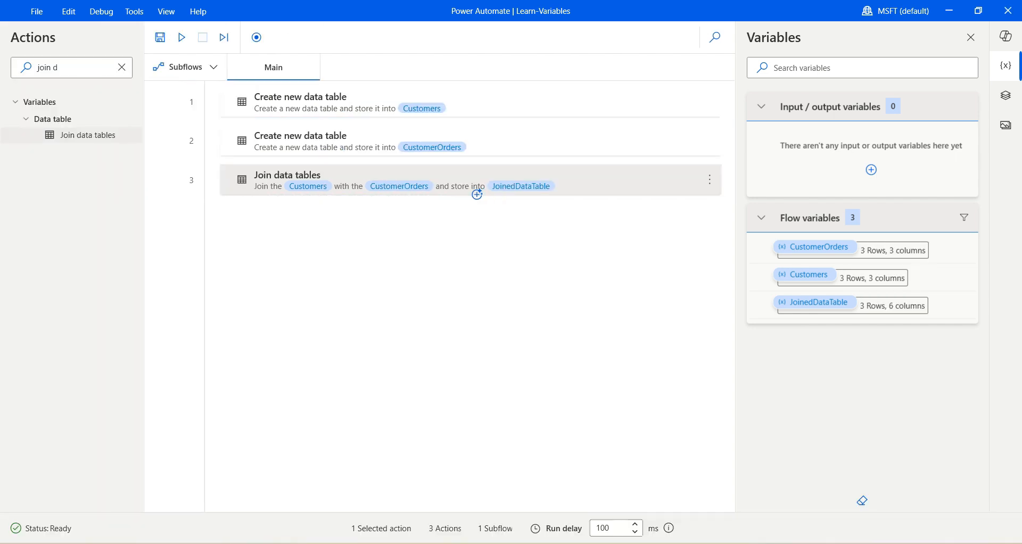
View the left join result with Alice Johnson's empty order fields, then close it.
double_click(287, 180)
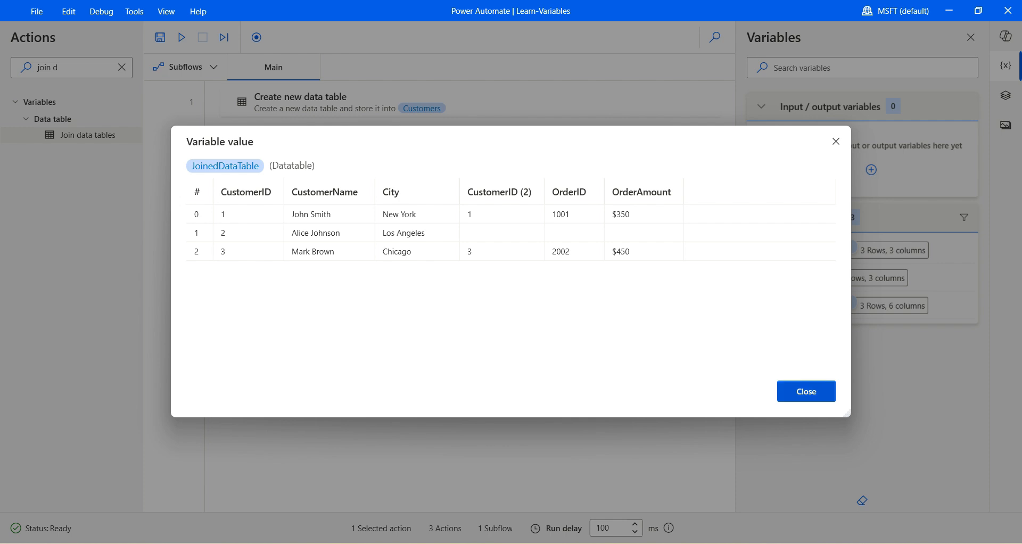
click(805, 391)
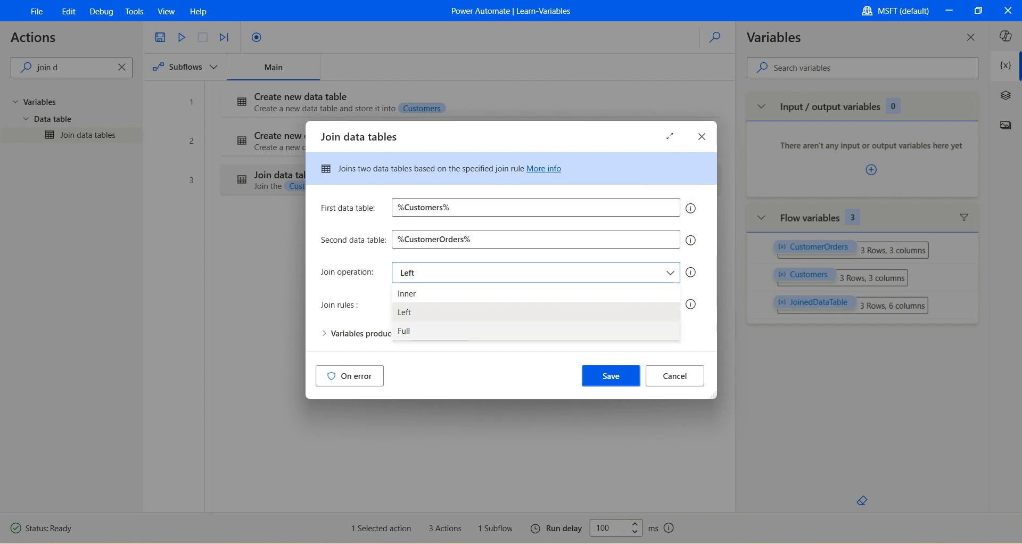
Switch the join to Full, save, and view the 4-row result including order 2005.
click(403, 331)
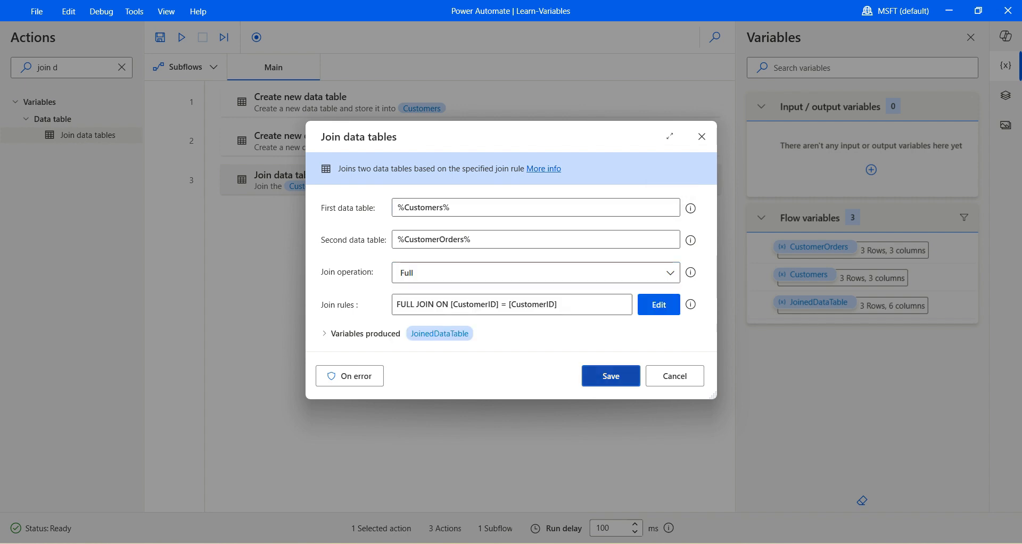
click(610, 375)
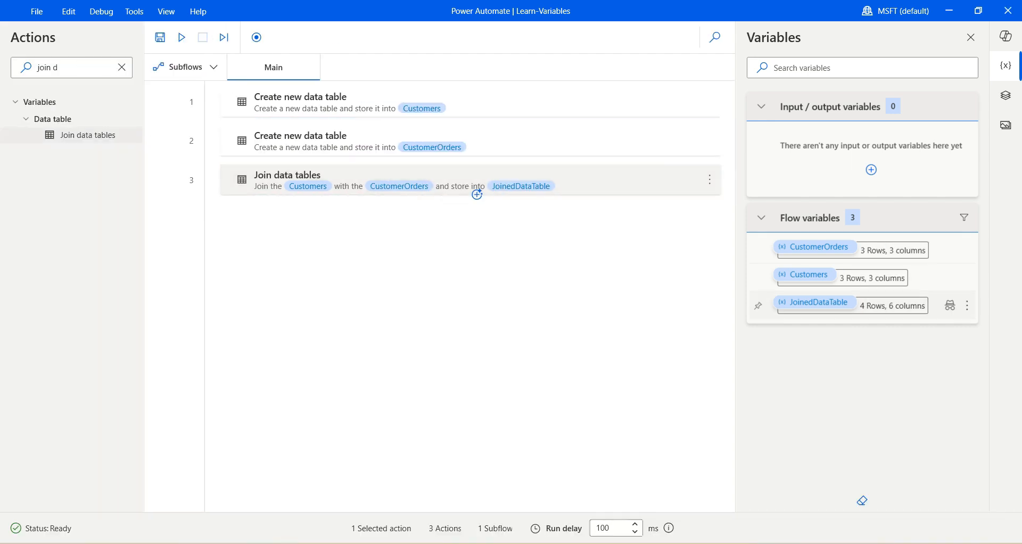
click(815, 302)
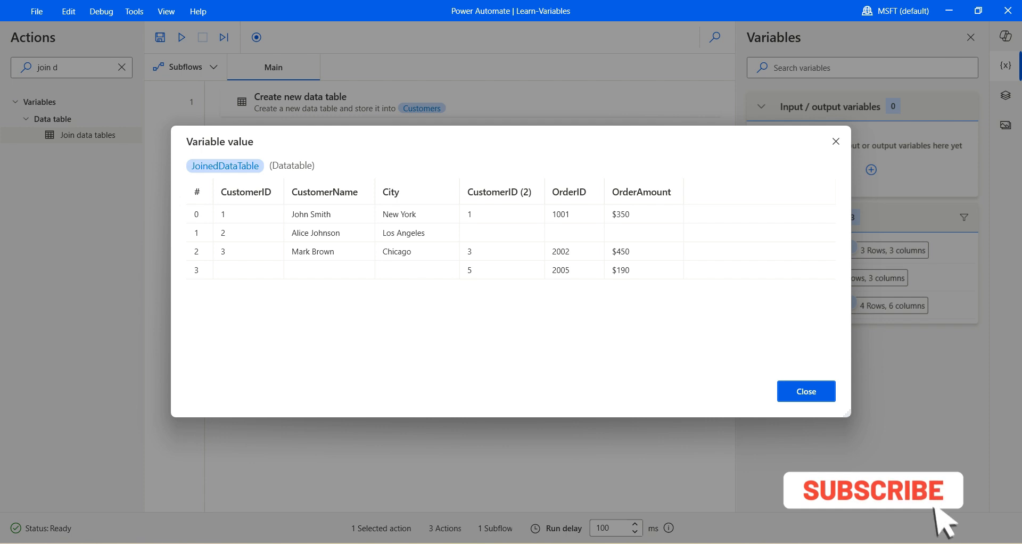
click(872, 490)
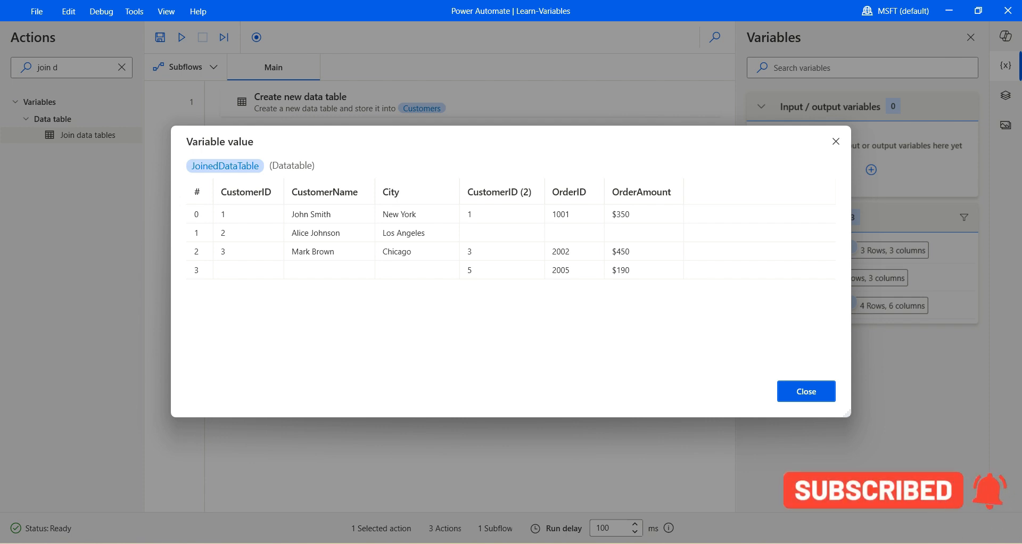